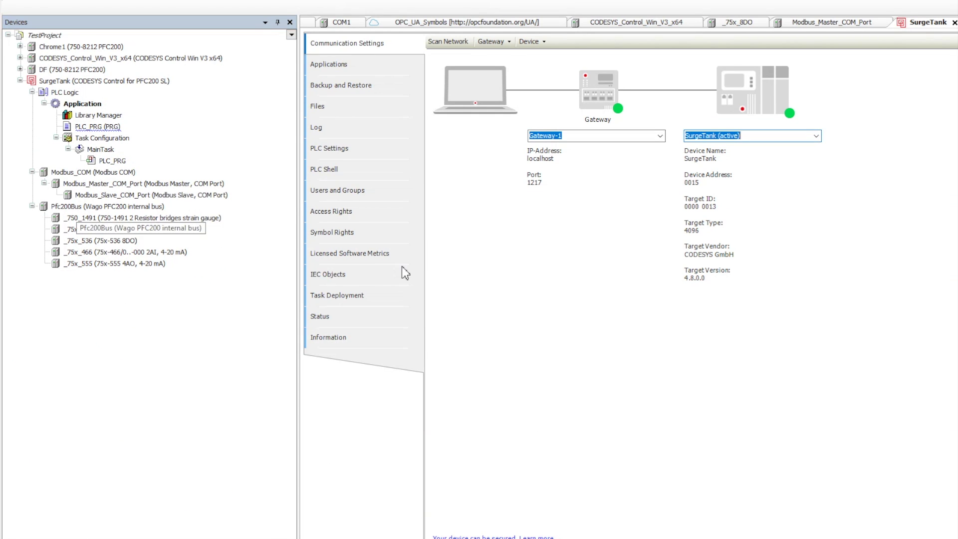
Scan the network, select SurgeTank [0015] as target and cancel the mandatory Add Device User dialog
left_click(36, 206)
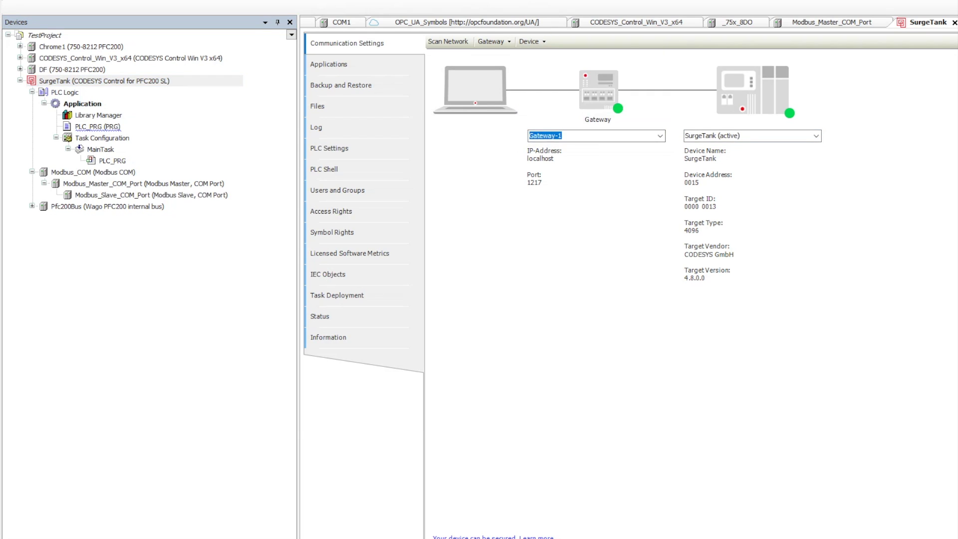
left_click(627, 312)
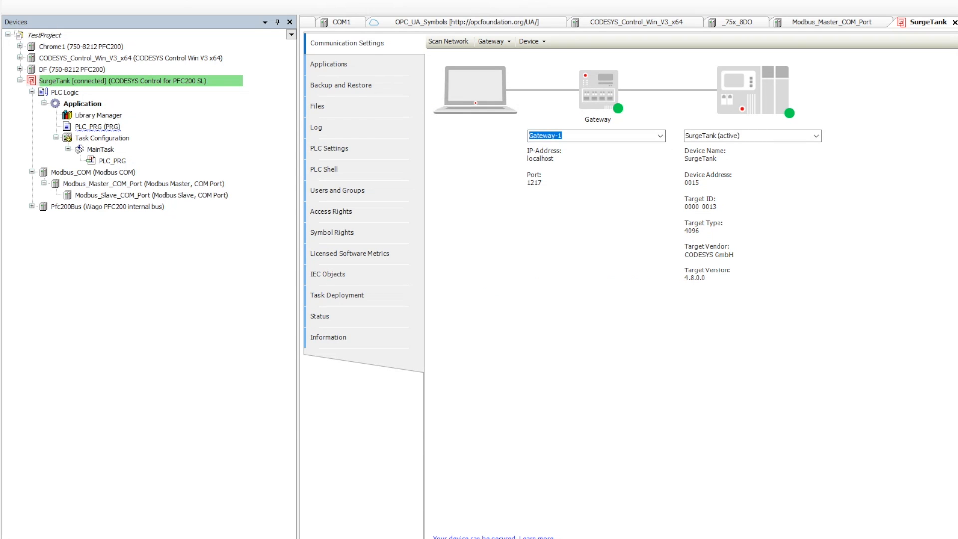
left_click(448, 41)
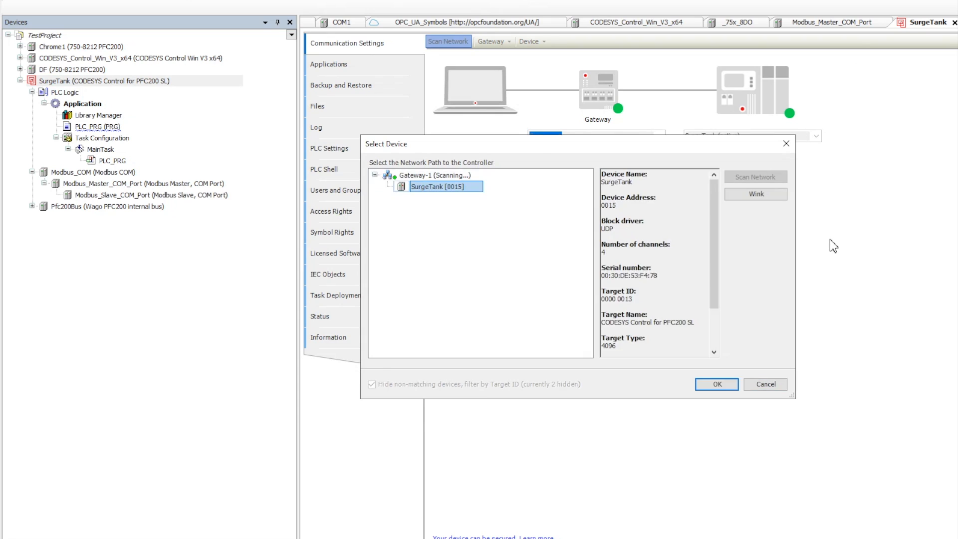
left_click(717, 383)
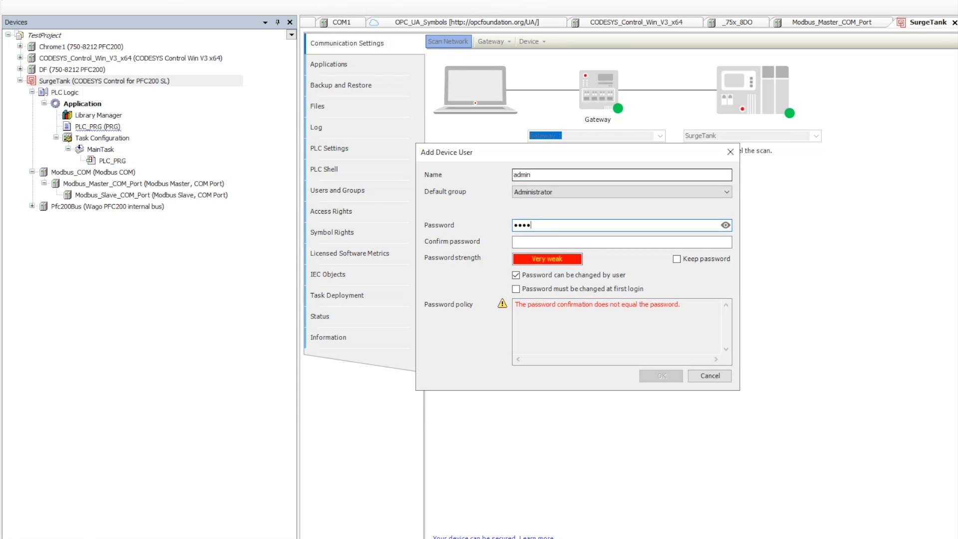
left_click(709, 375)
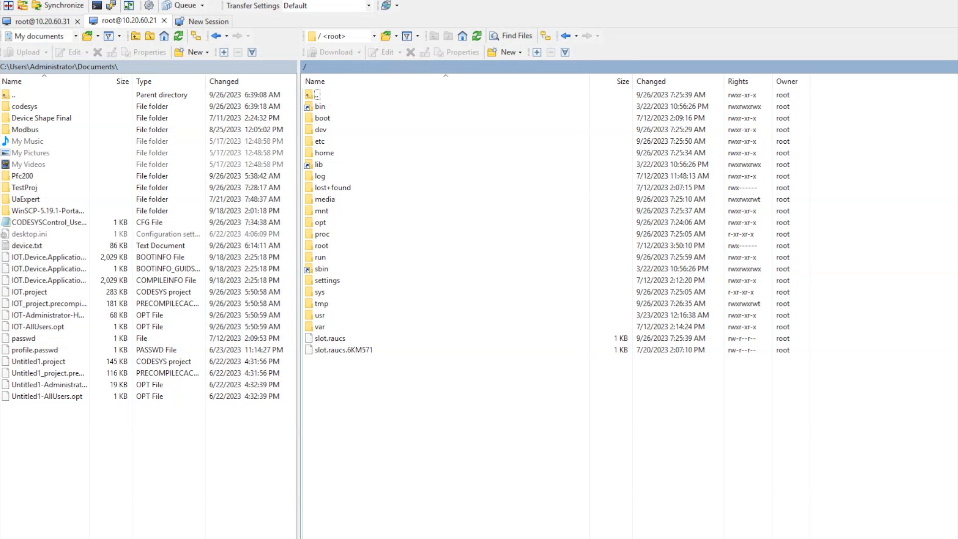
In /home/codesyscontrol/var/opt/codesys, delete the Group, User and UserMgmtRights database files
left_click(319, 326)
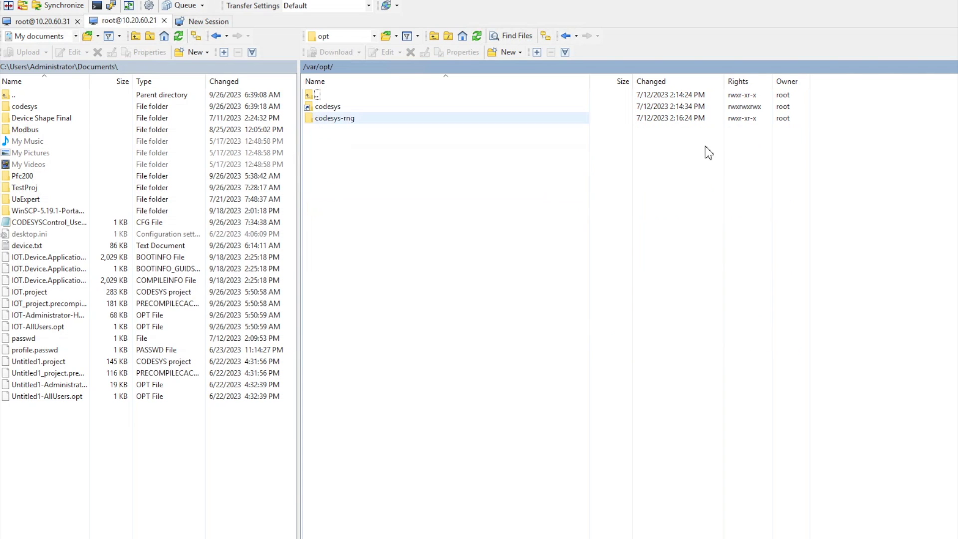
double_click(329, 107)
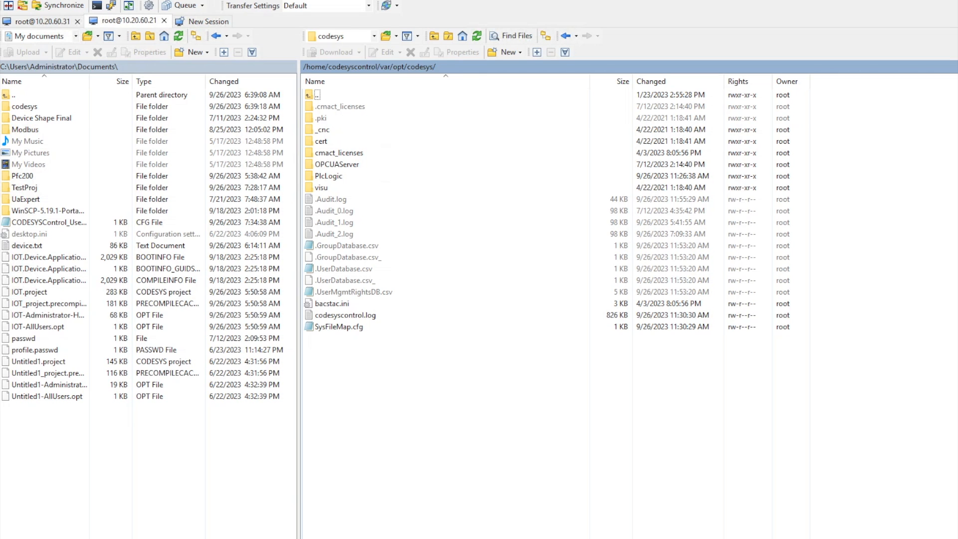
left_click(347, 246)
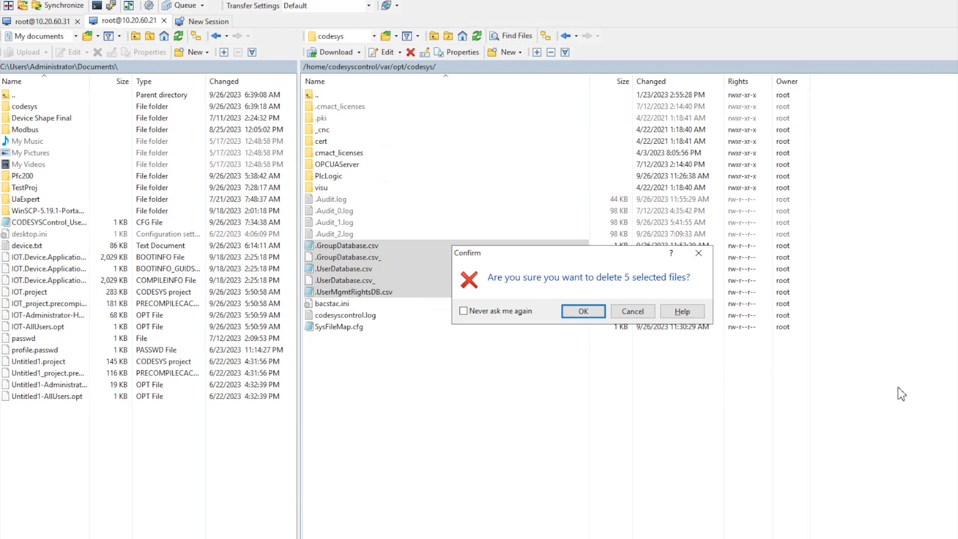
left_click(582, 312)
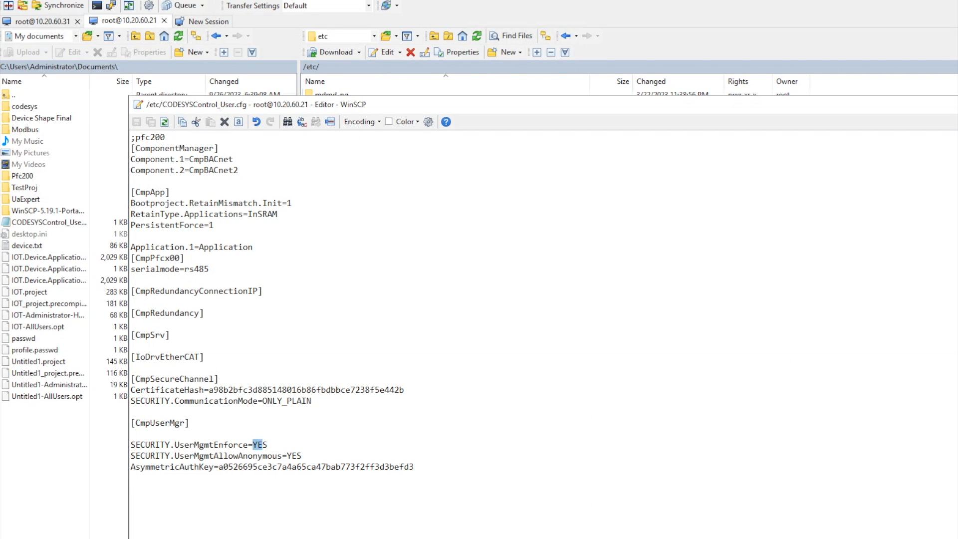
Set SECURITY.UserMgmtEnforce=NO in /etc/CODESYSControl_User.cfg
type("NO")
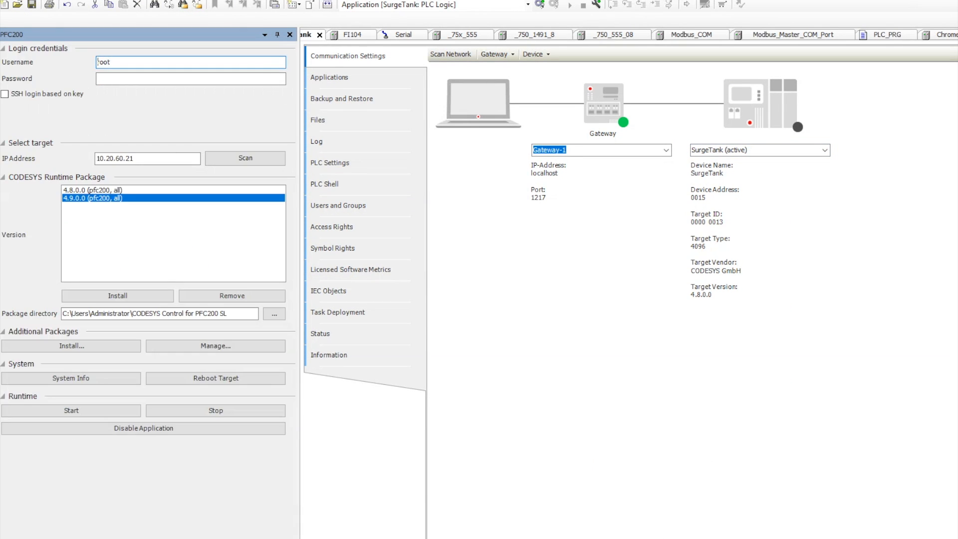
Enter the root password for the PFC200 at 10.20.60.21 and reboot its runtime
type("••")
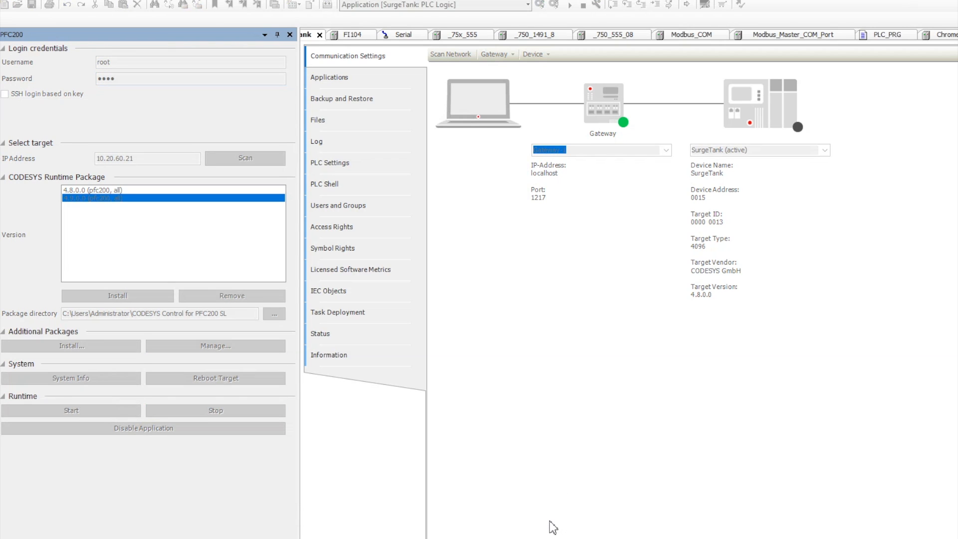
mouse_move(431, 524)
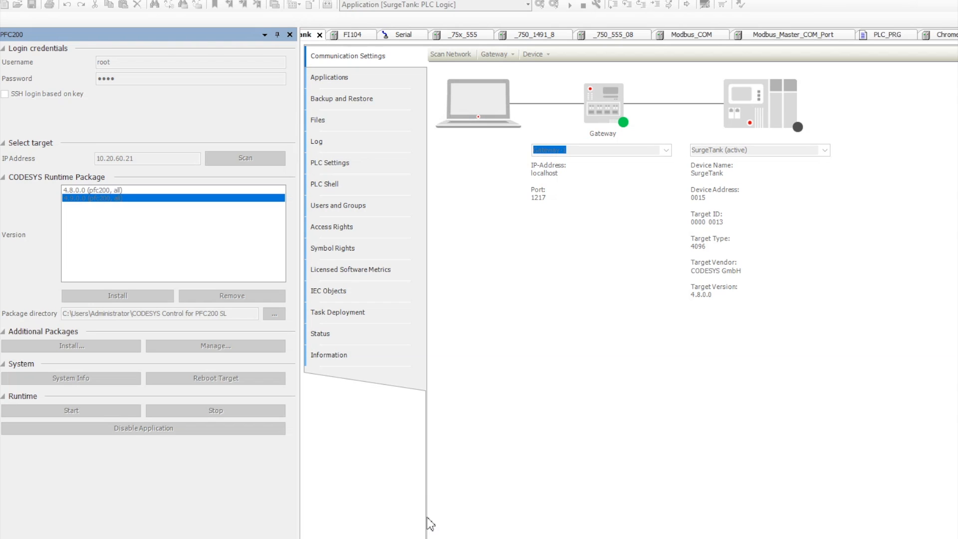
mouse_move(947, 374)
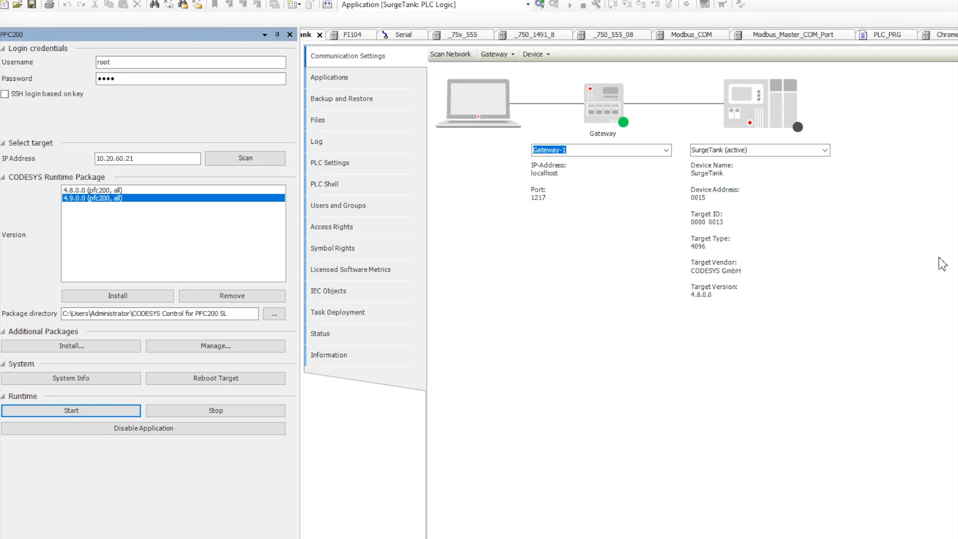
left_click(535, 54)
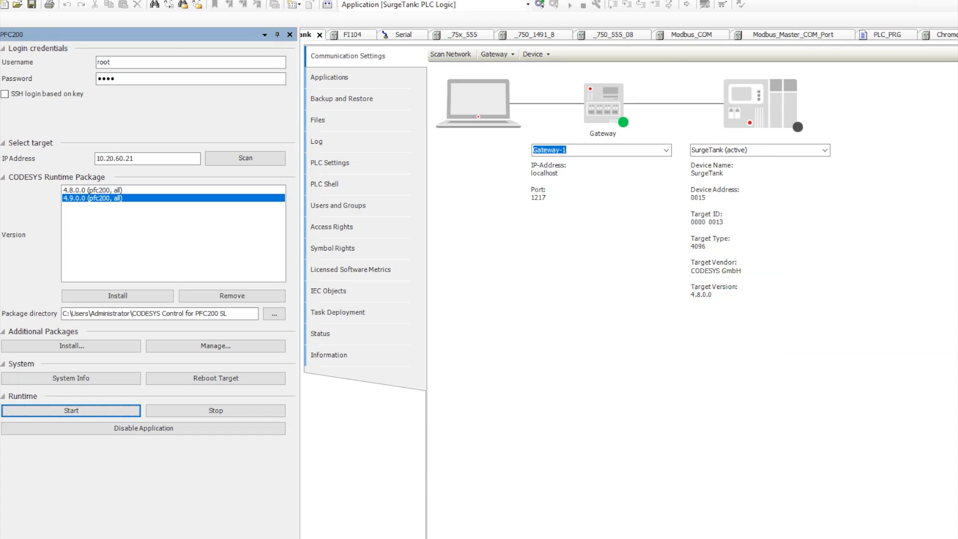
left_click(289, 34)
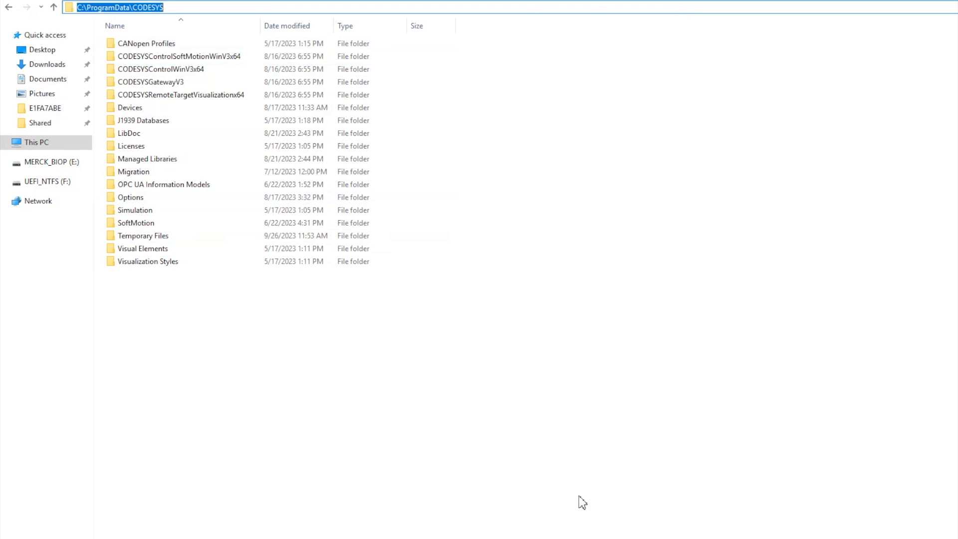
In C:\ProgramData\CODESYS\CODESYSControlWinV3x64\E1FA7ABE, permanently delete the four database files and dismiss the SysTray warning
double_click(178, 69)
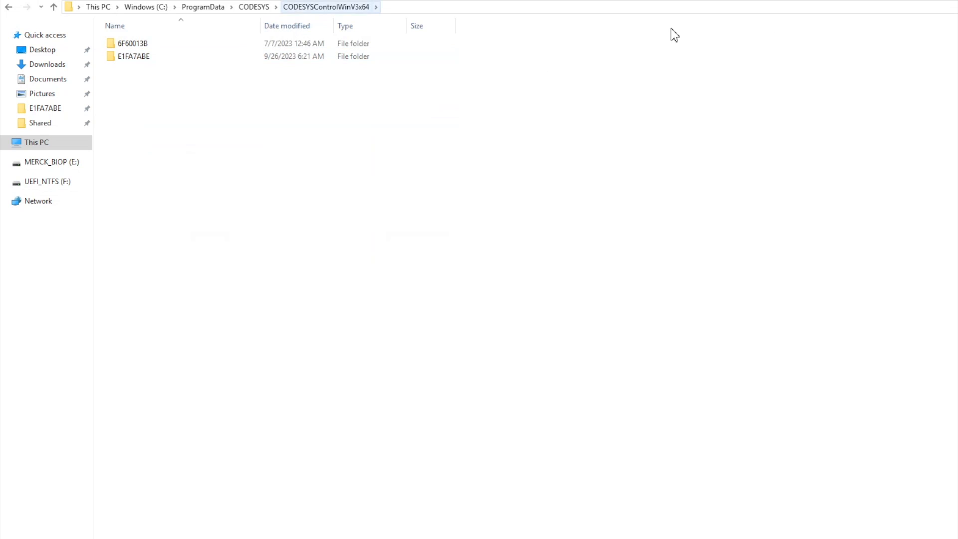
left_click(253, 7)
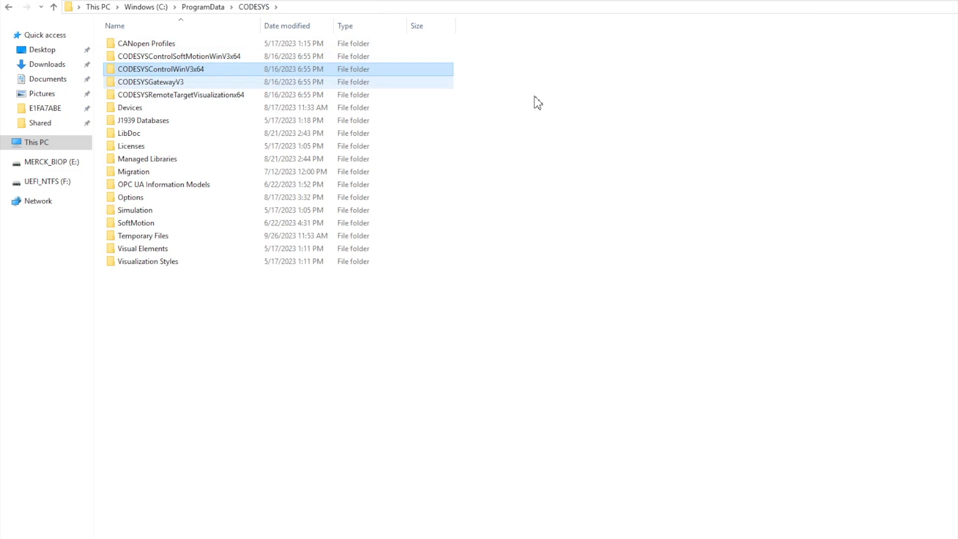
double_click(181, 68)
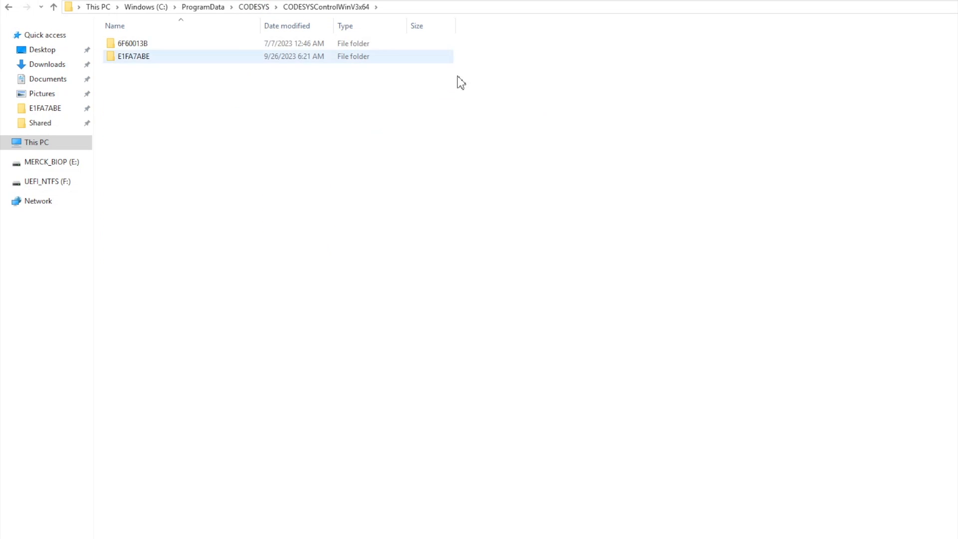
double_click(134, 56)
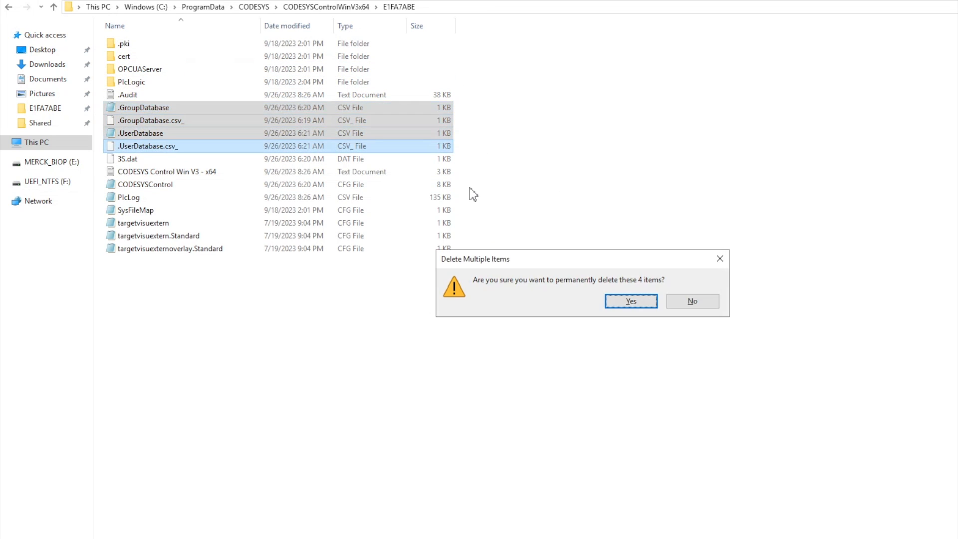
left_click(630, 301)
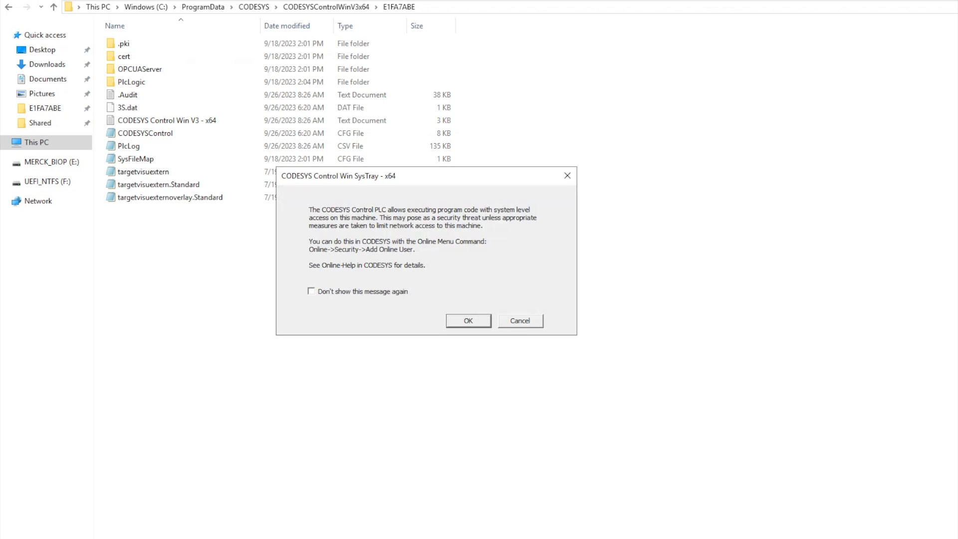
left_click(467, 320)
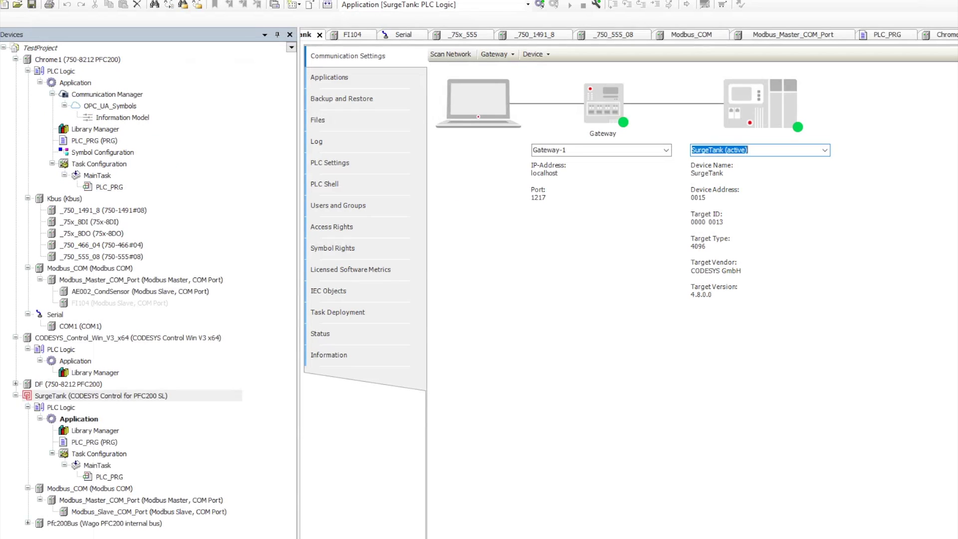
Scan the gateway for the local Win V3 x64 soft controller, finding HYDFTP01
left_click(451, 53)
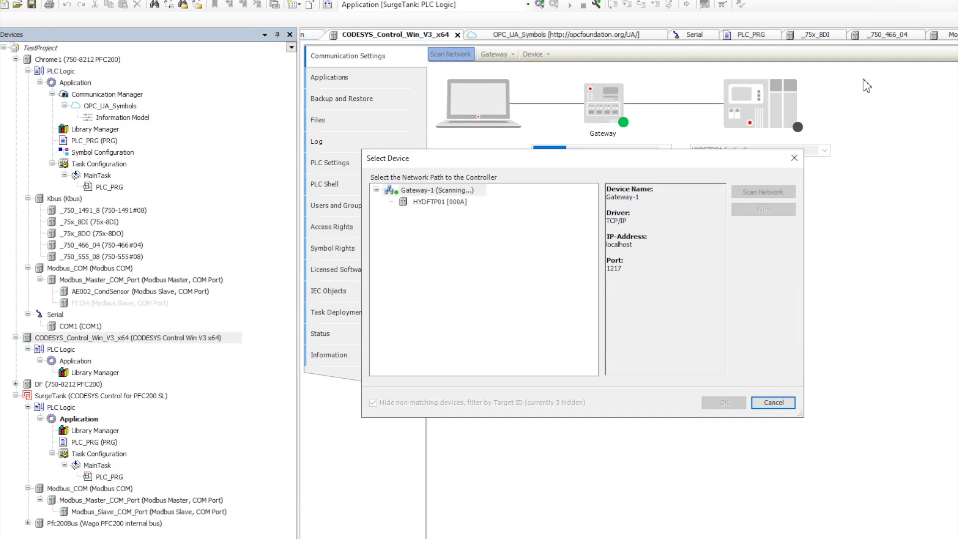
left_click(723, 402)
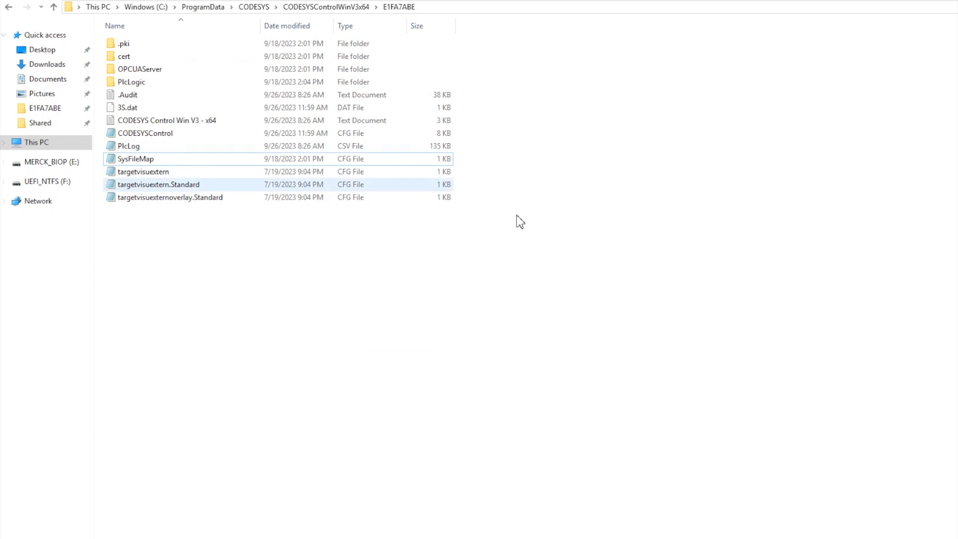
View the local CODESYSControl.cfg in Notepad and scroll through its settings sections
double_click(145, 133)
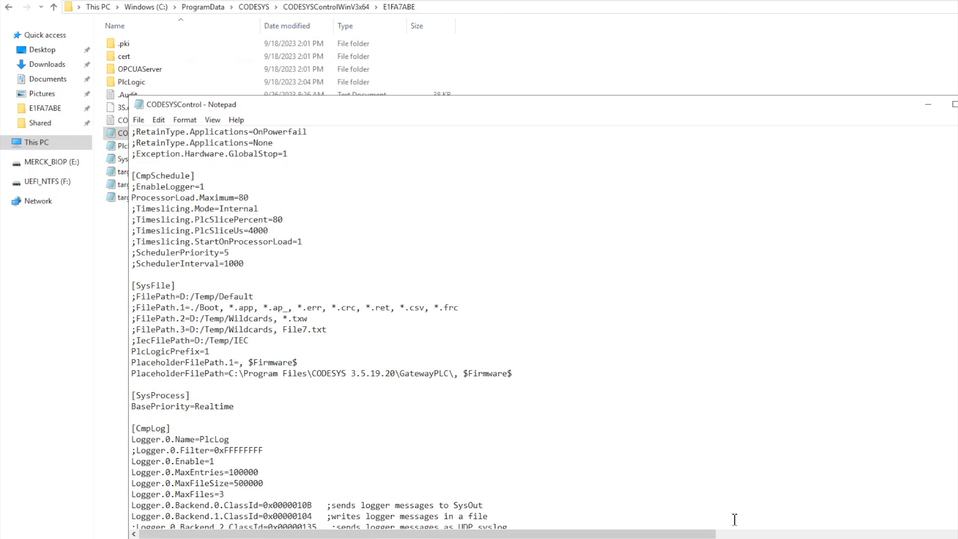
scroll("down", 3)
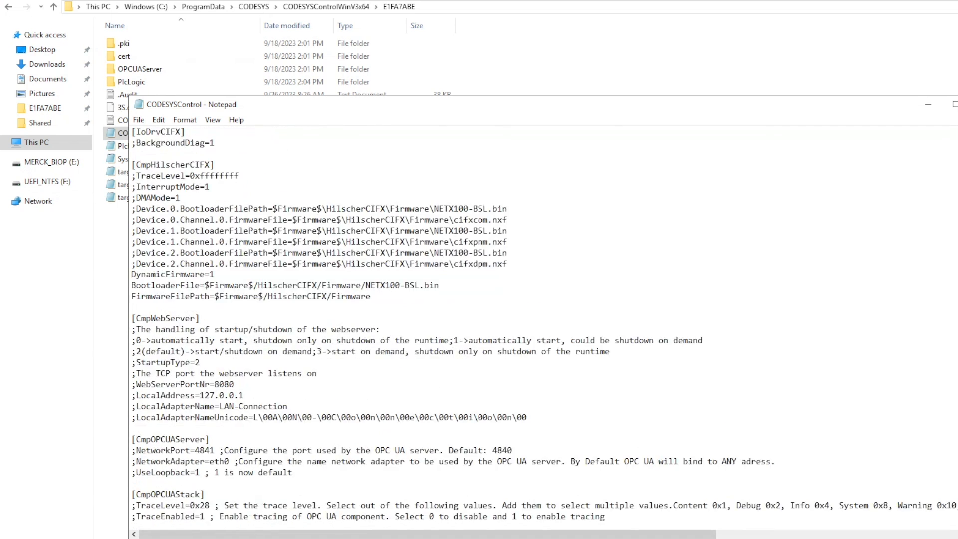
scroll("down", 3)
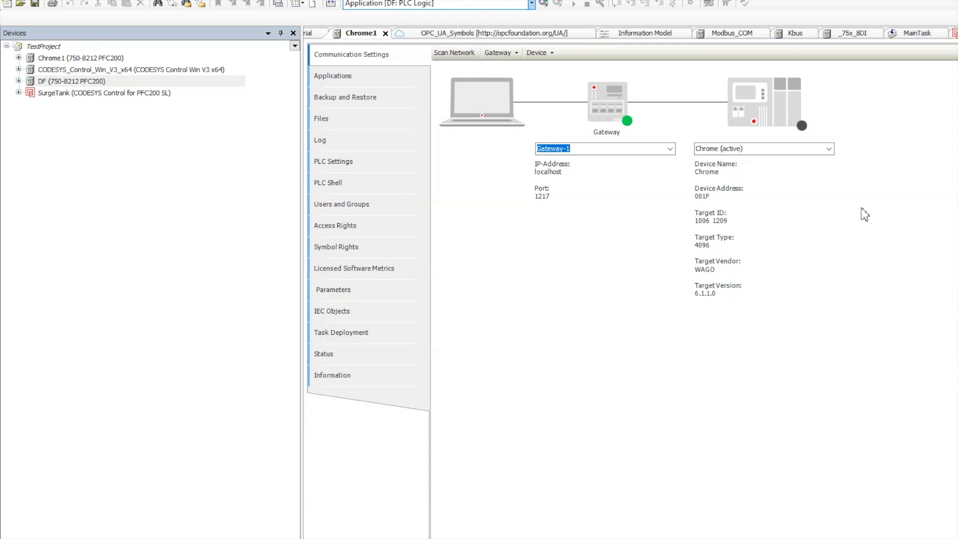
Make DF the active device, attempt access, and cancel the Device User Logon it still demands
left_click(72, 80)
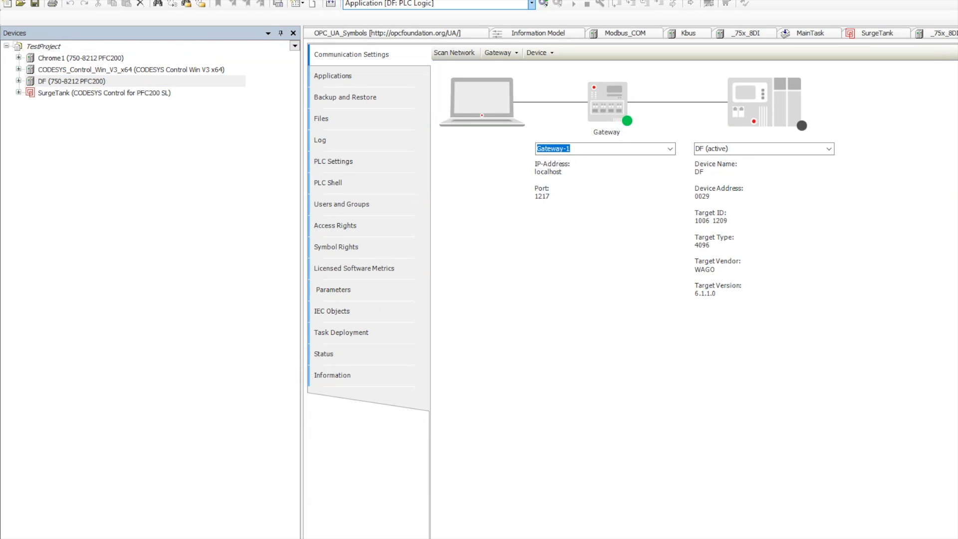
left_click(763, 149)
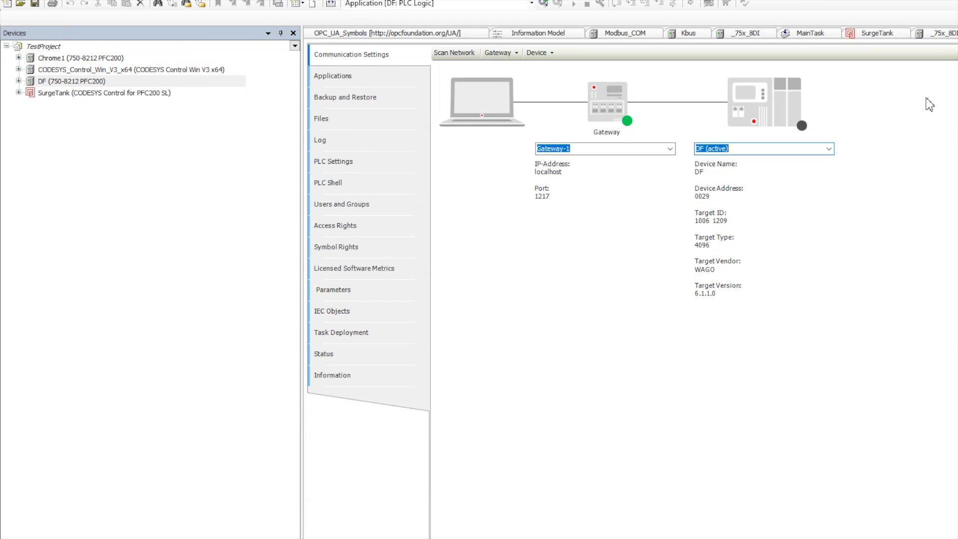
left_click(539, 52)
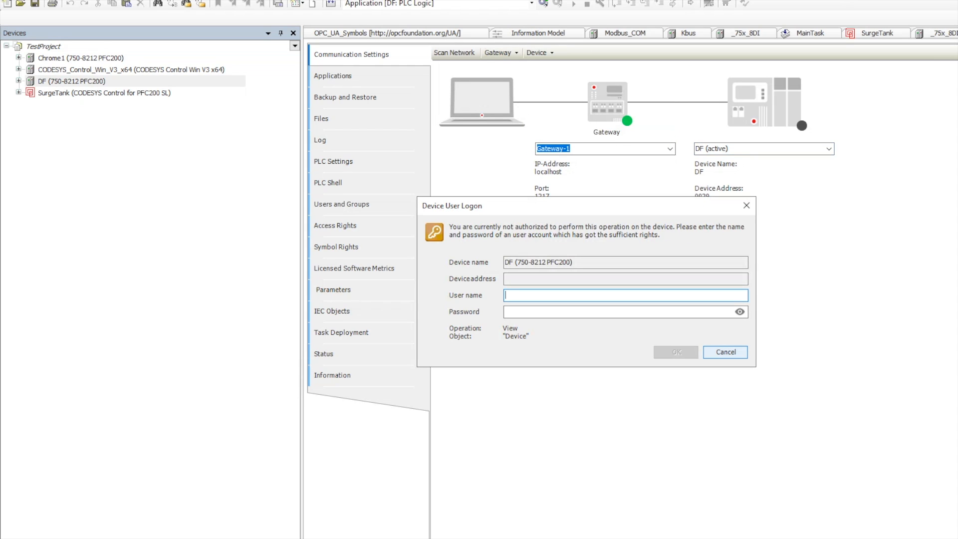
left_click(725, 352)
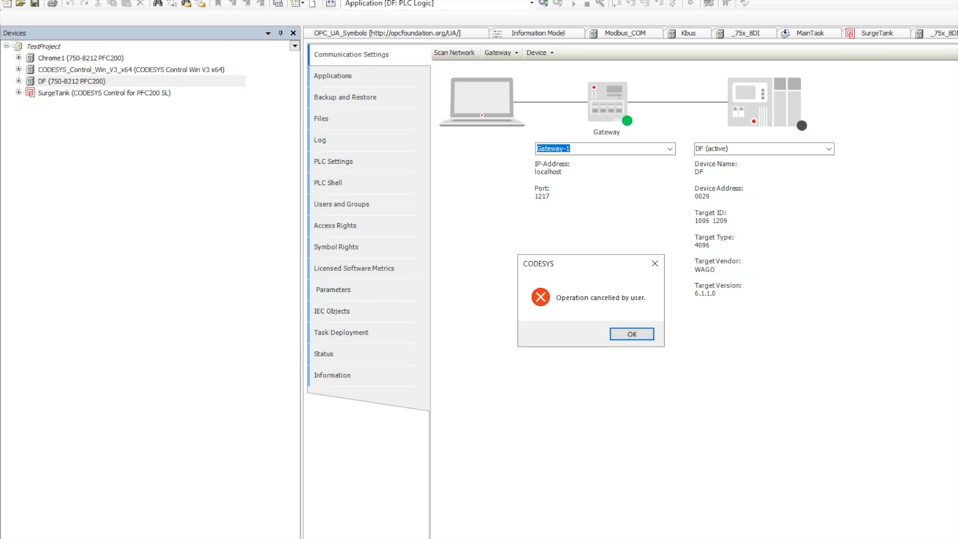
left_click(631, 334)
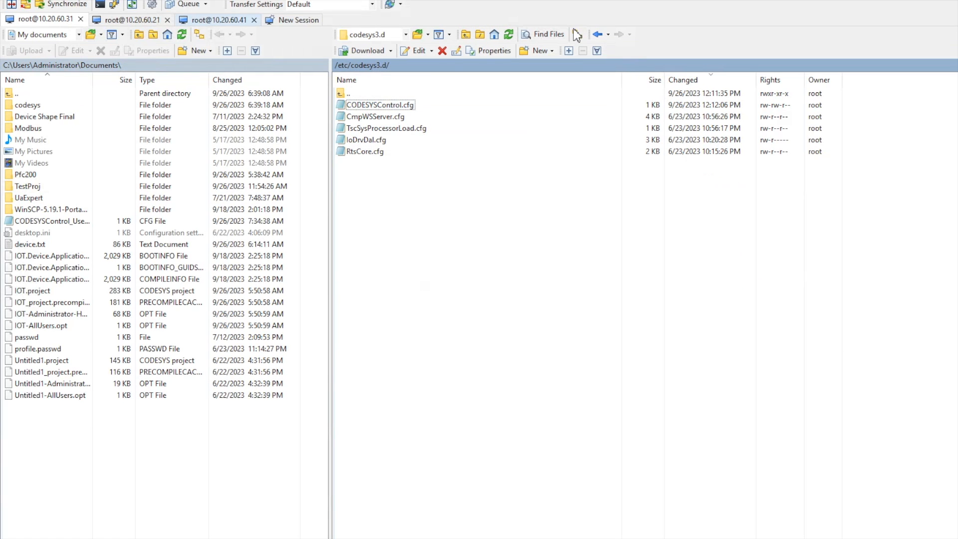
left_click(347, 80)
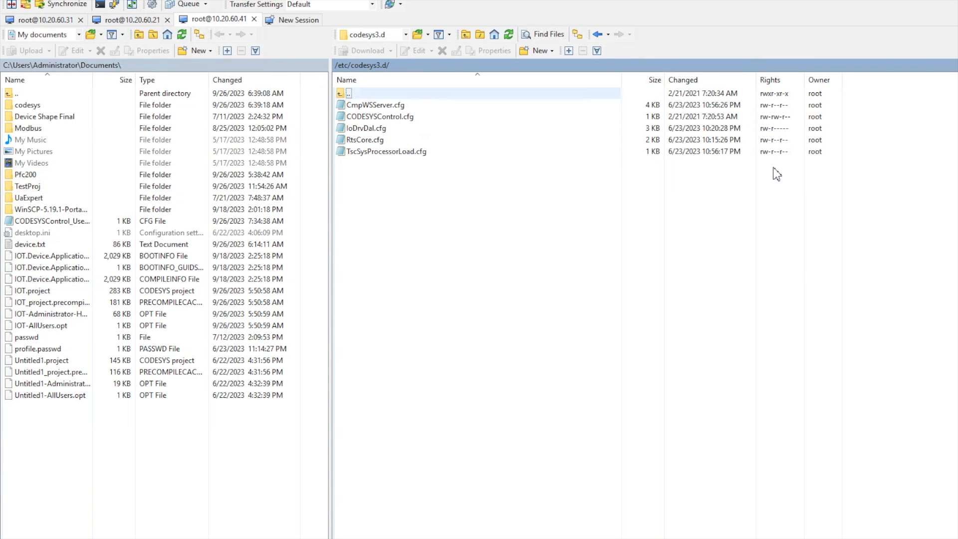
left_click(380, 116)
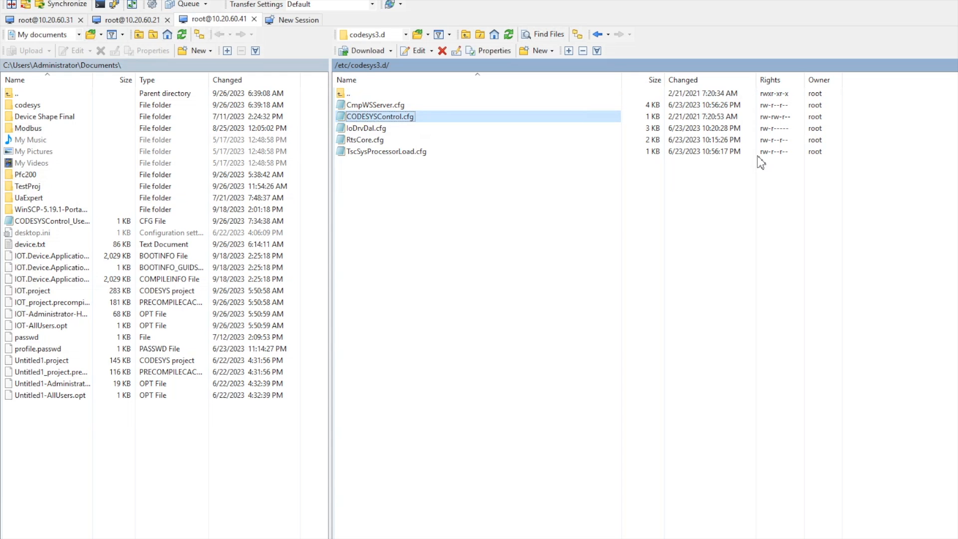
double_click(379, 115)
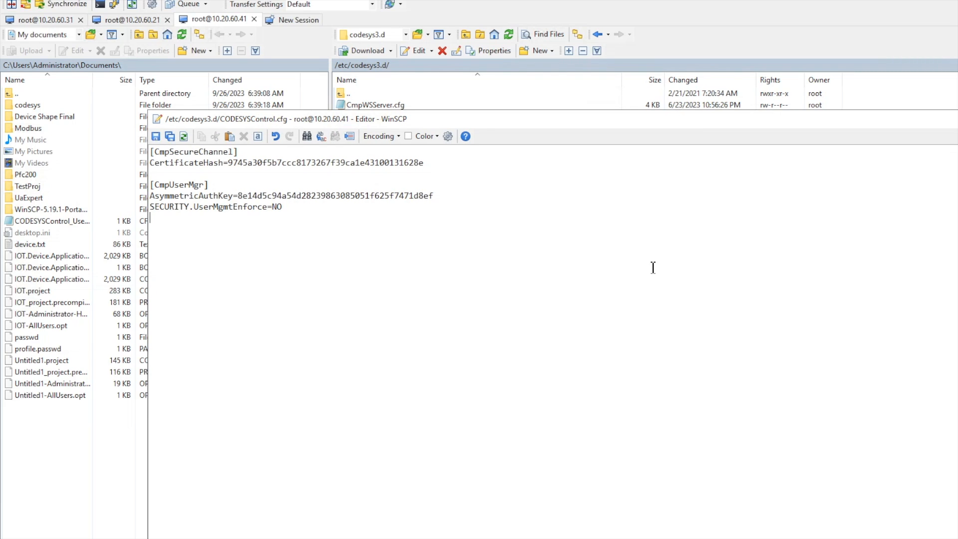
type("Secure")
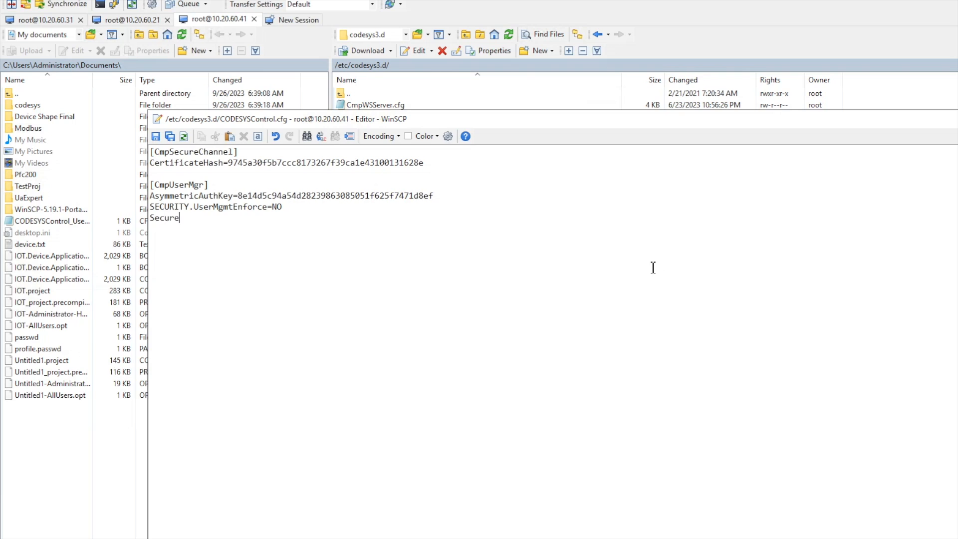
type("Log")
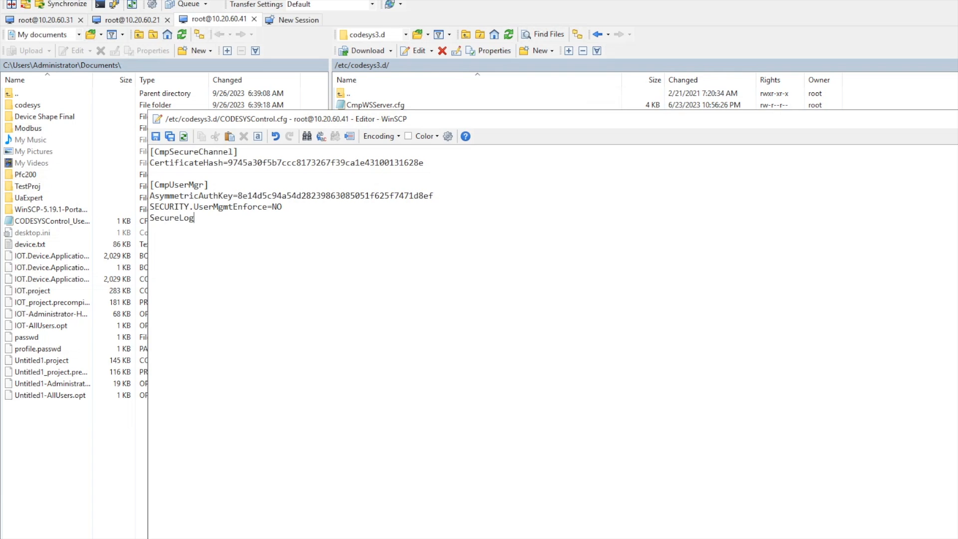
type("in=0")
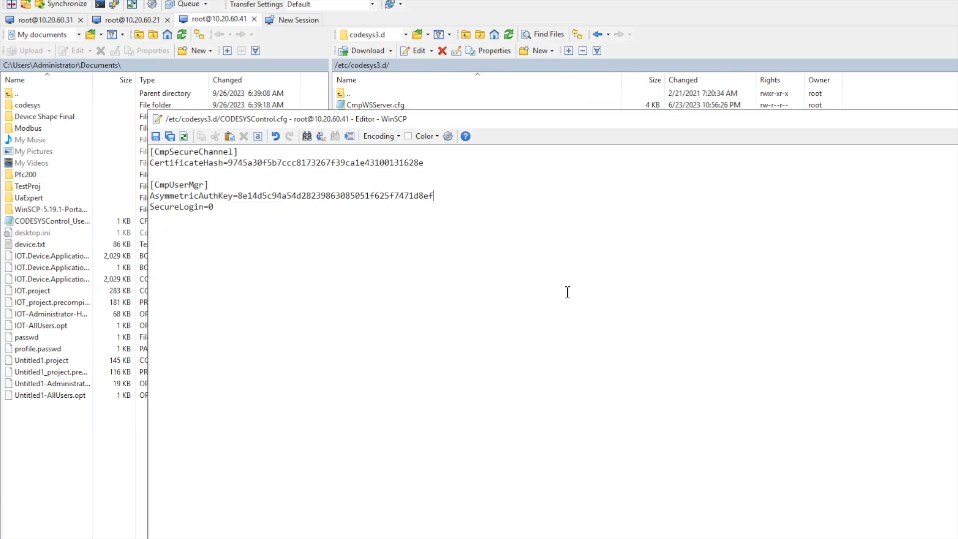
left_click(213, 207)
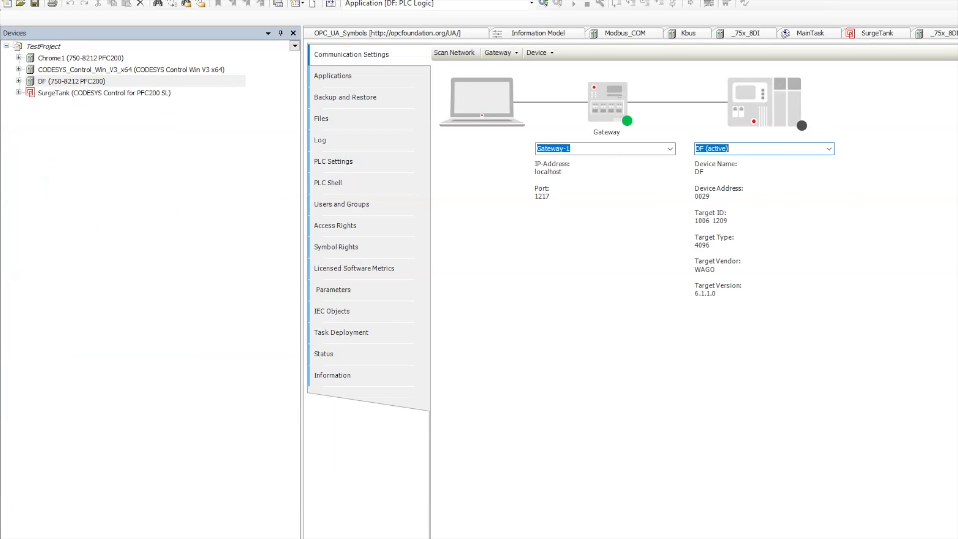
left_click(539, 52)
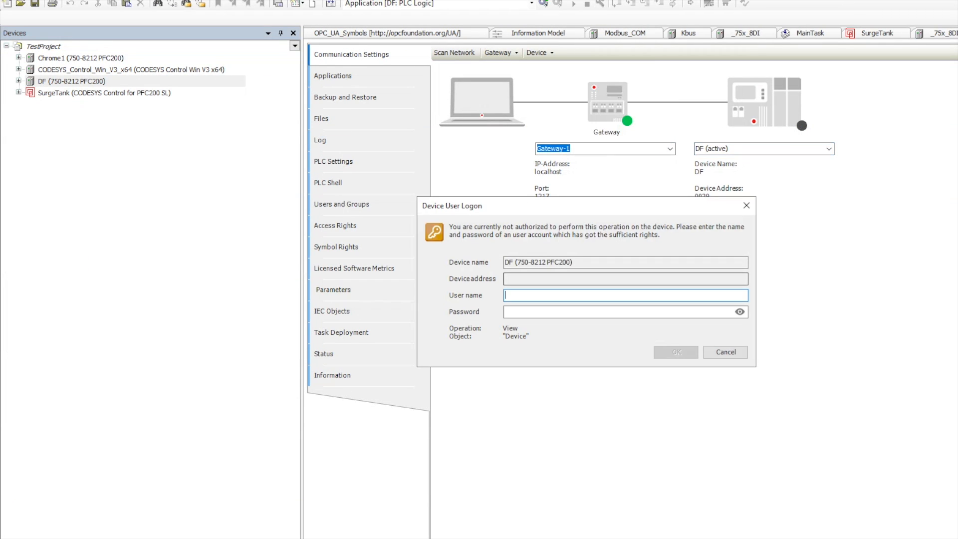
left_click(724, 353)
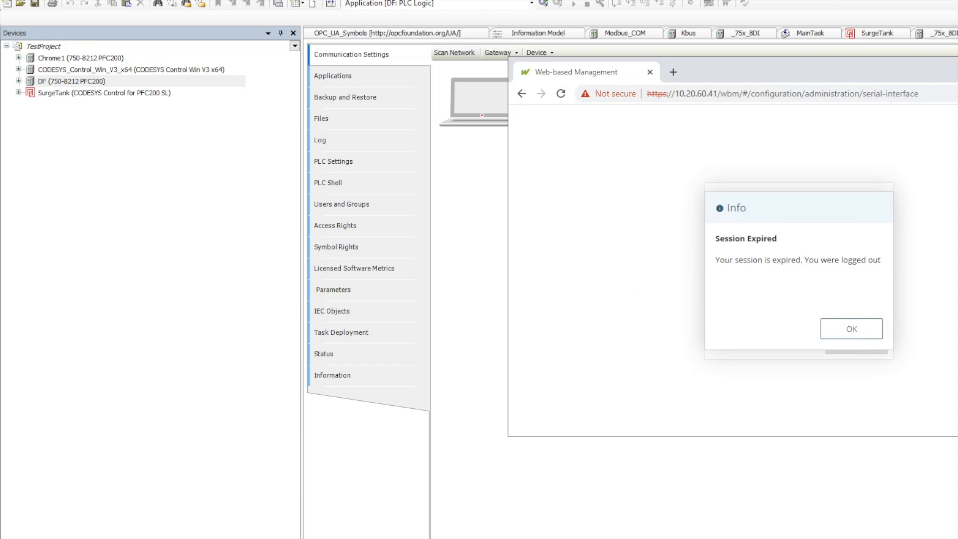
Acknowledge the expired session, log in as admin and confirm rebooting the DF controller
left_click(851, 328)
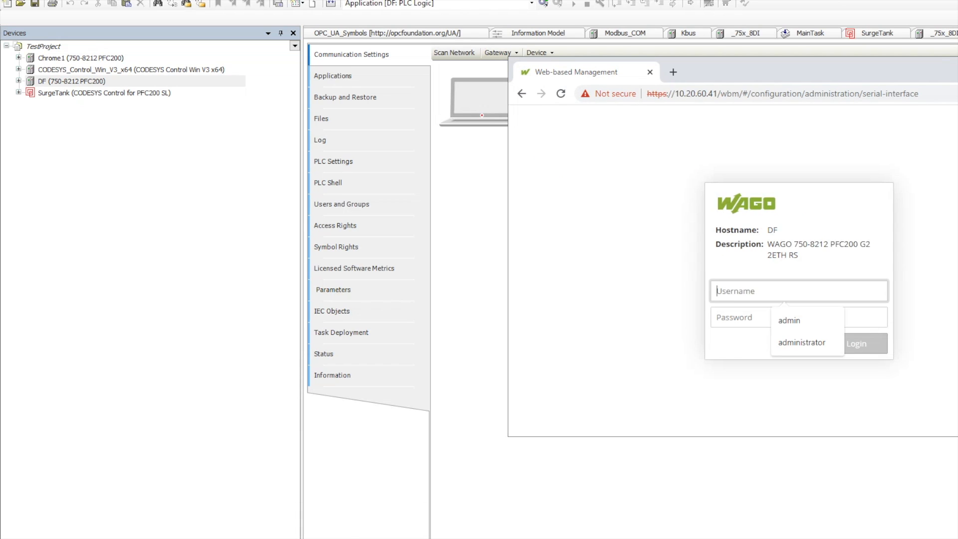
left_click(789, 319)
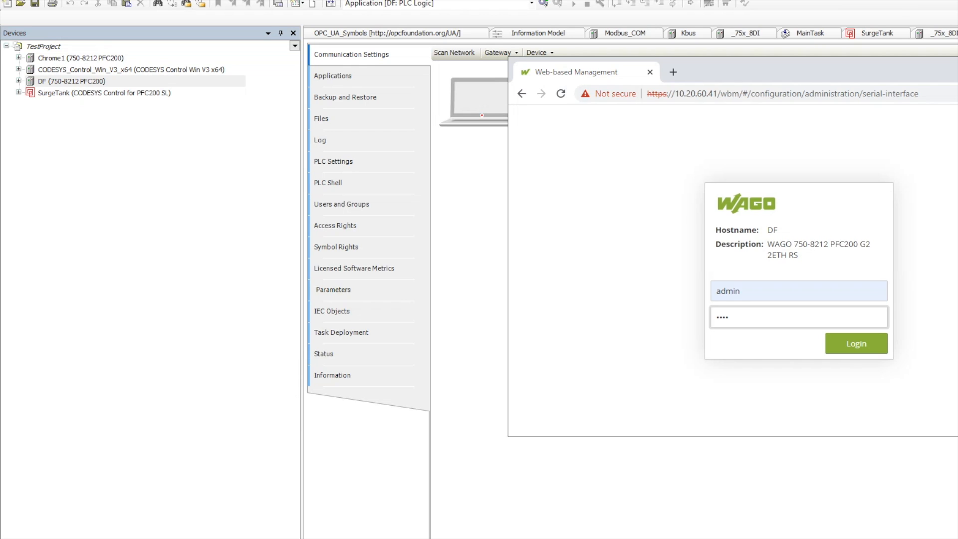
left_click(855, 343)
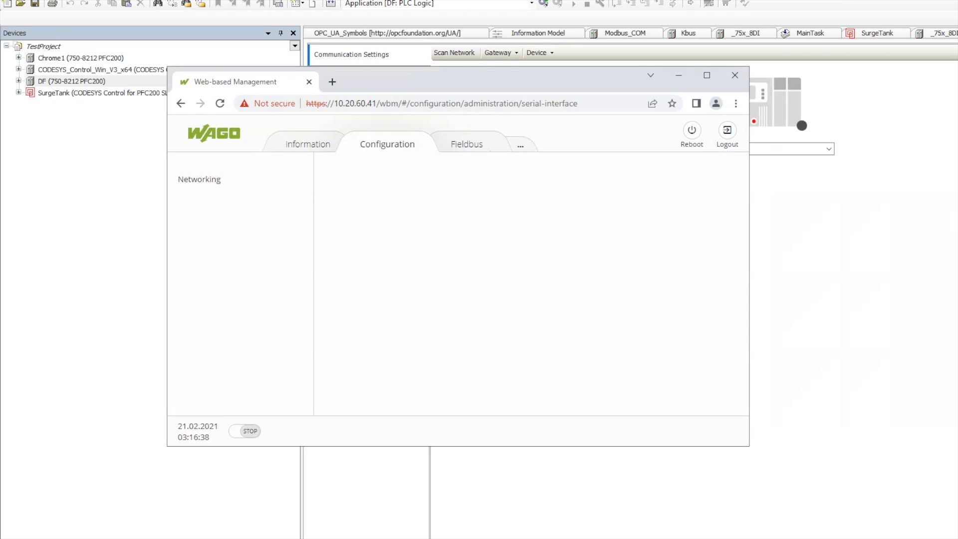
left_click(691, 130)
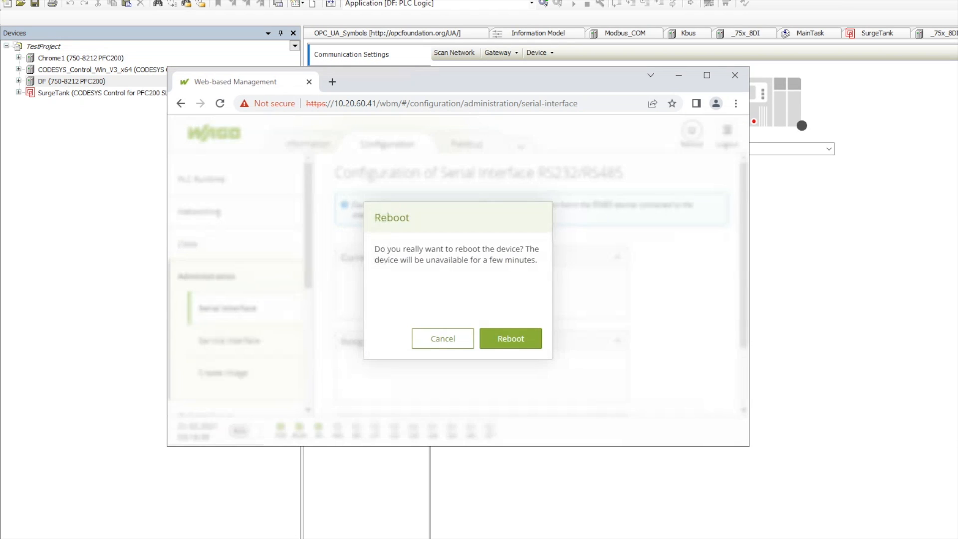
left_click(538, 53)
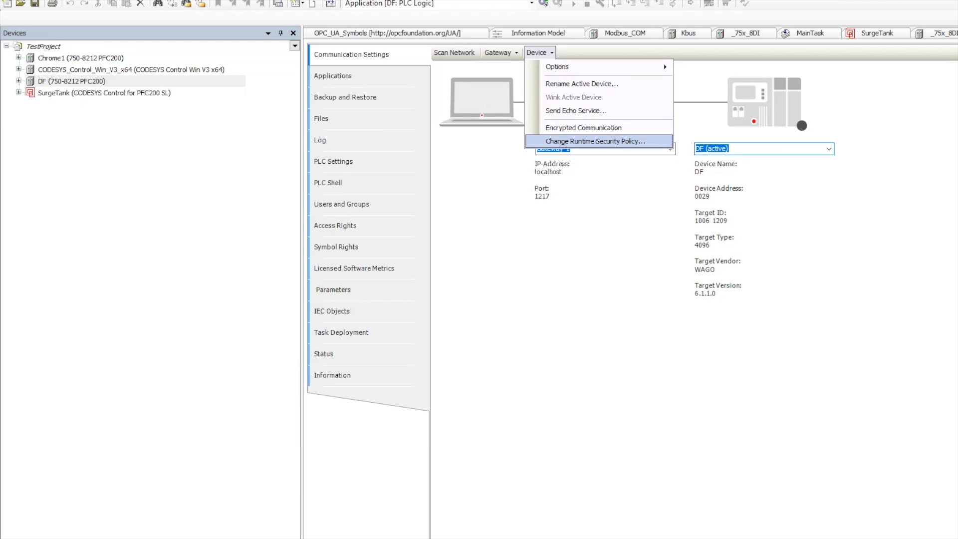
Review the DF device's runtime security policy twice and close it without changes
left_click(593, 141)
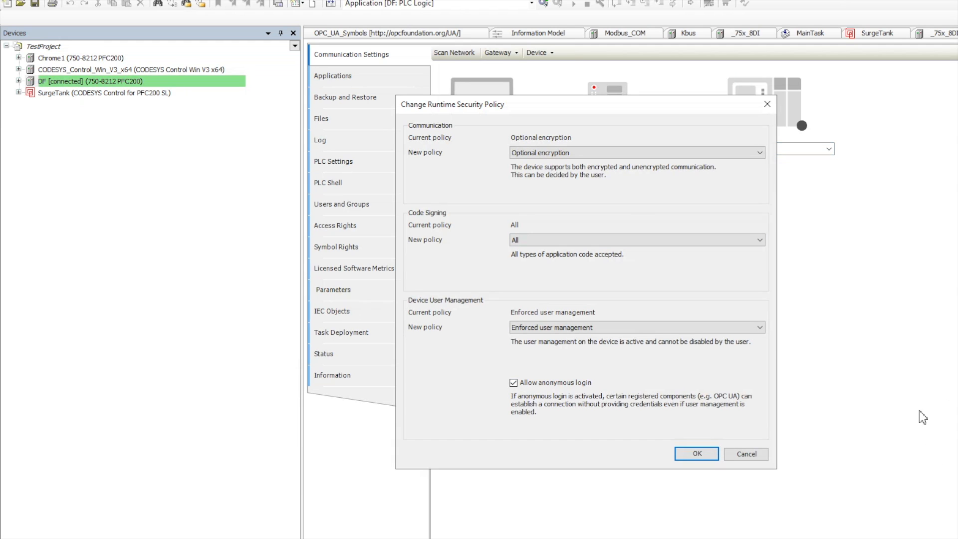
left_click(696, 453)
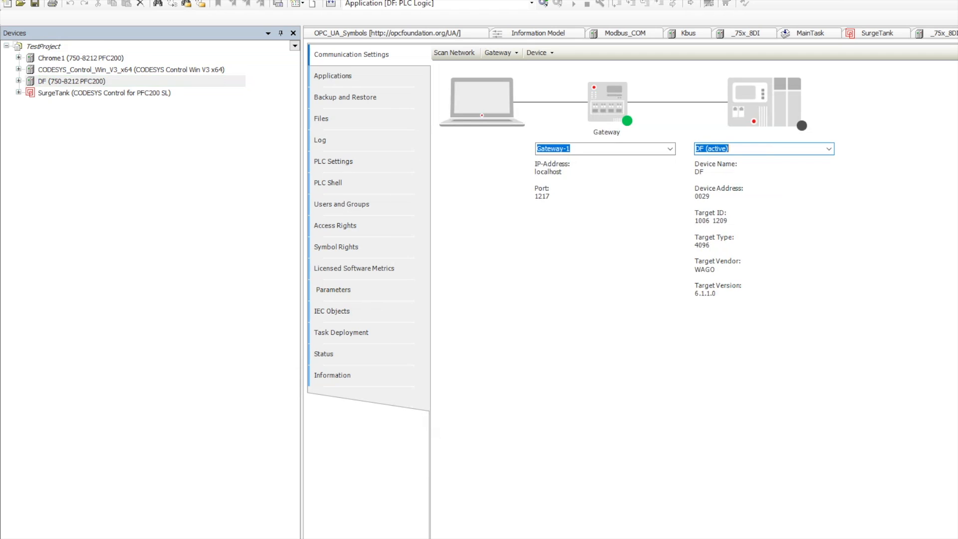
left_click(538, 52)
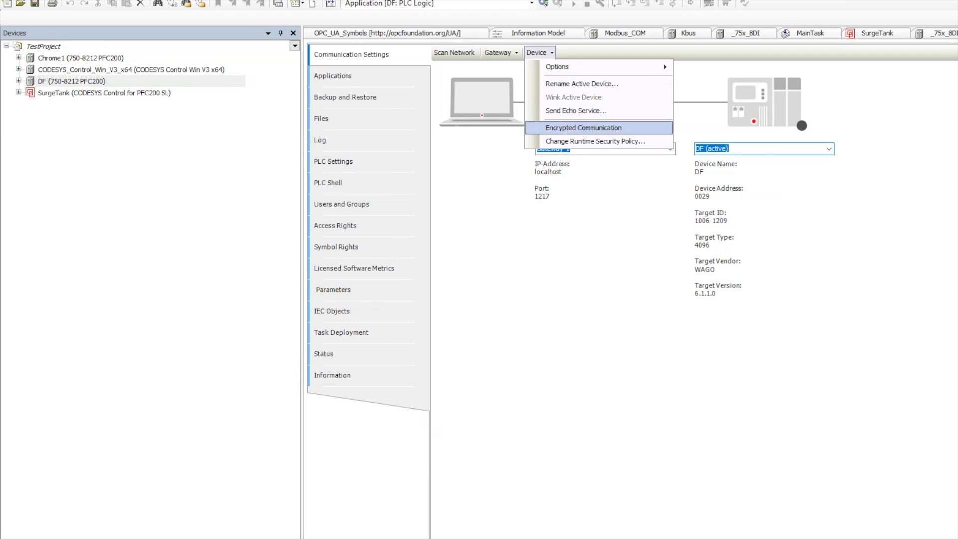
left_click(594, 140)
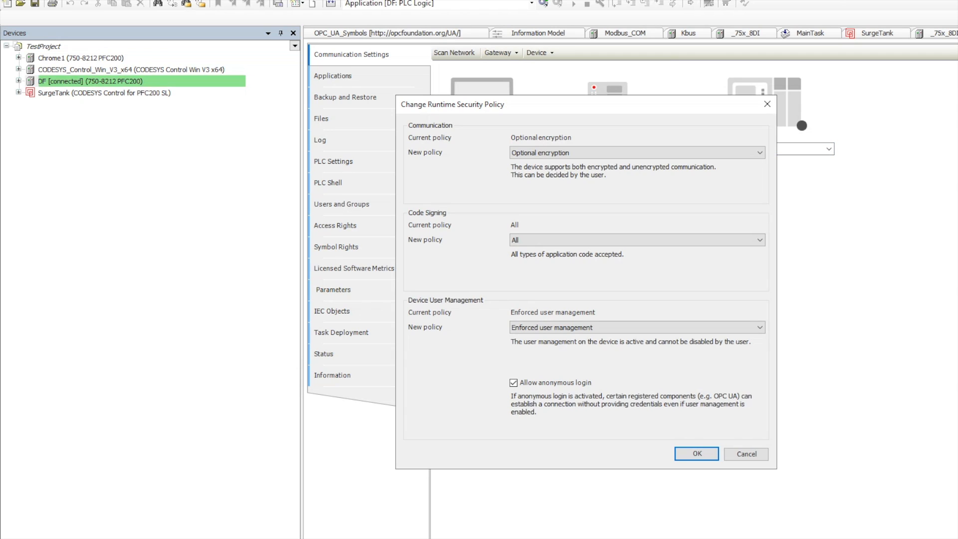
left_click(696, 453)
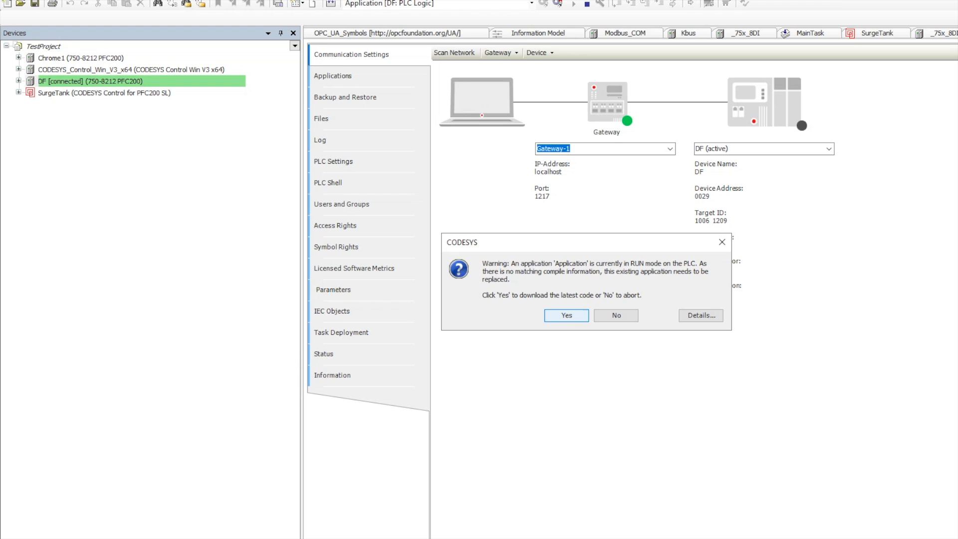
Log in to DF without credentials and answer the application-replacement warning
left_click(616, 316)
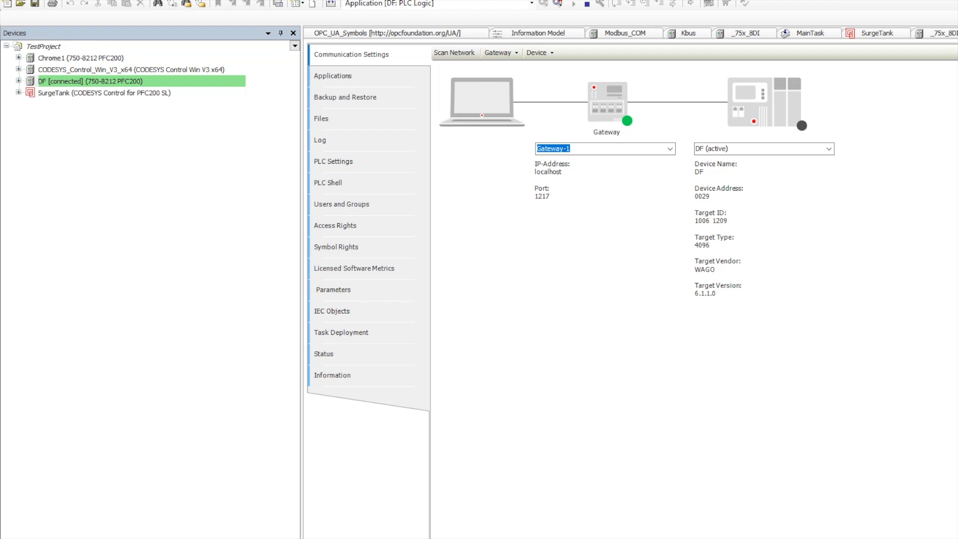